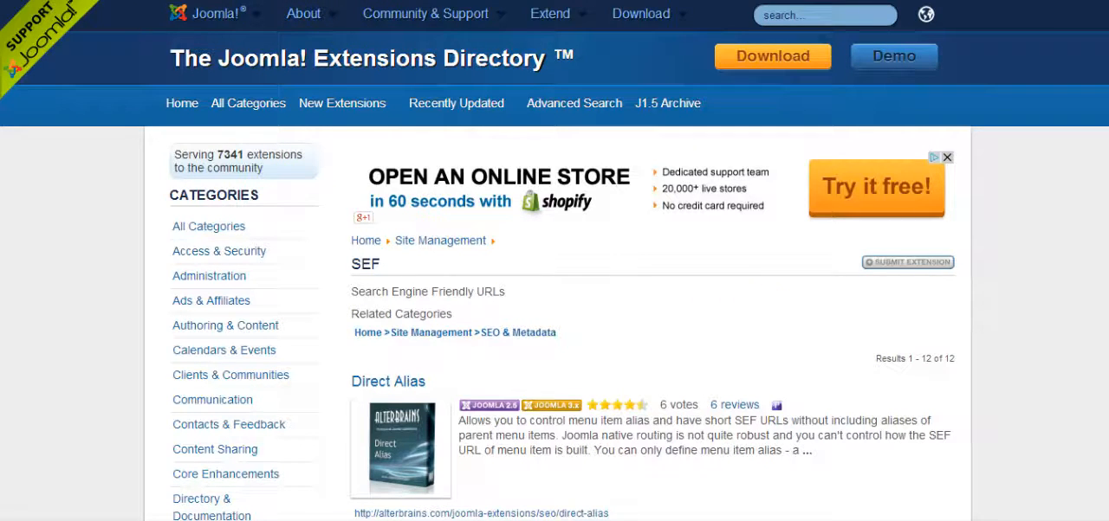
mouse_move(1056, 261)
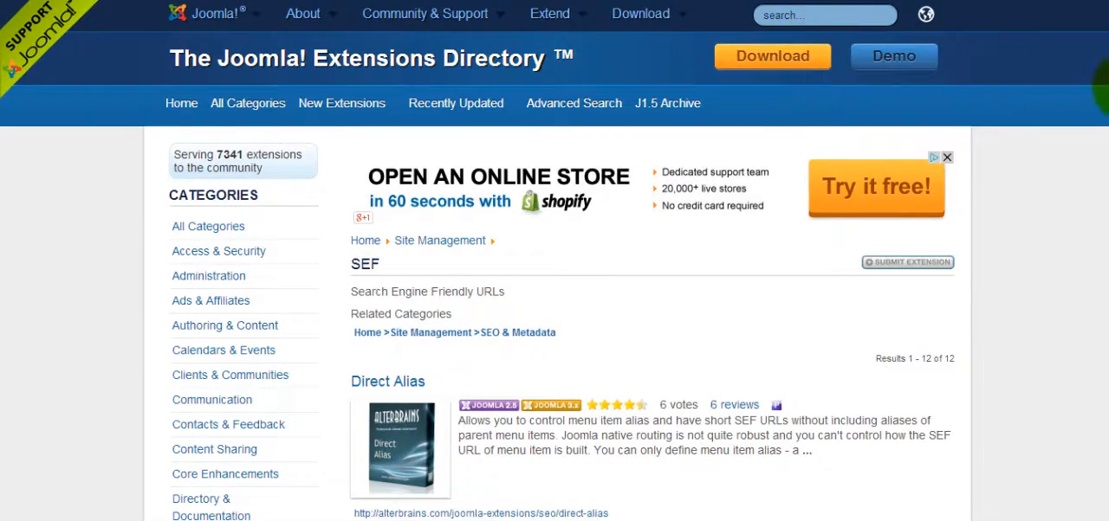
scroll("down", 3)
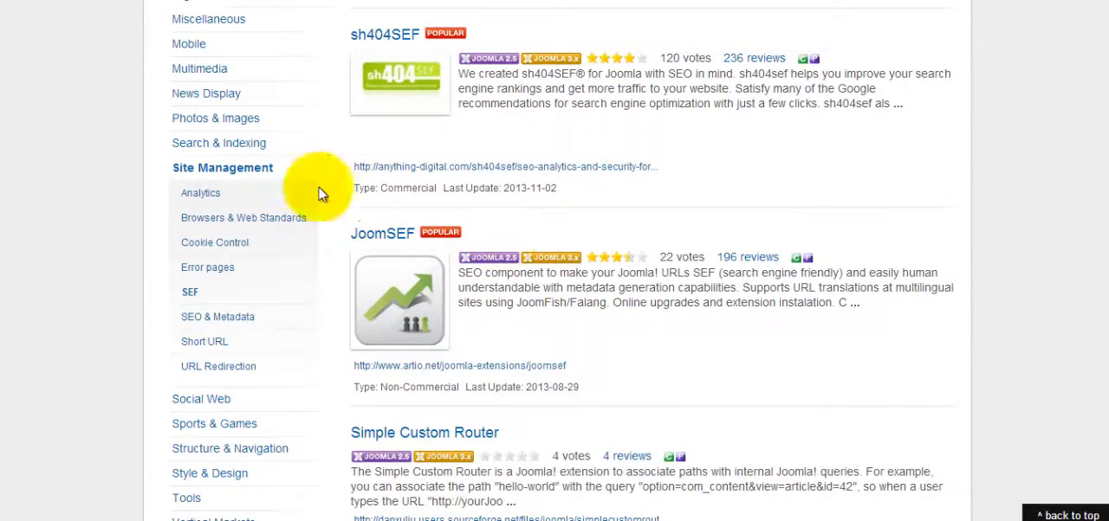
mouse_move(190, 292)
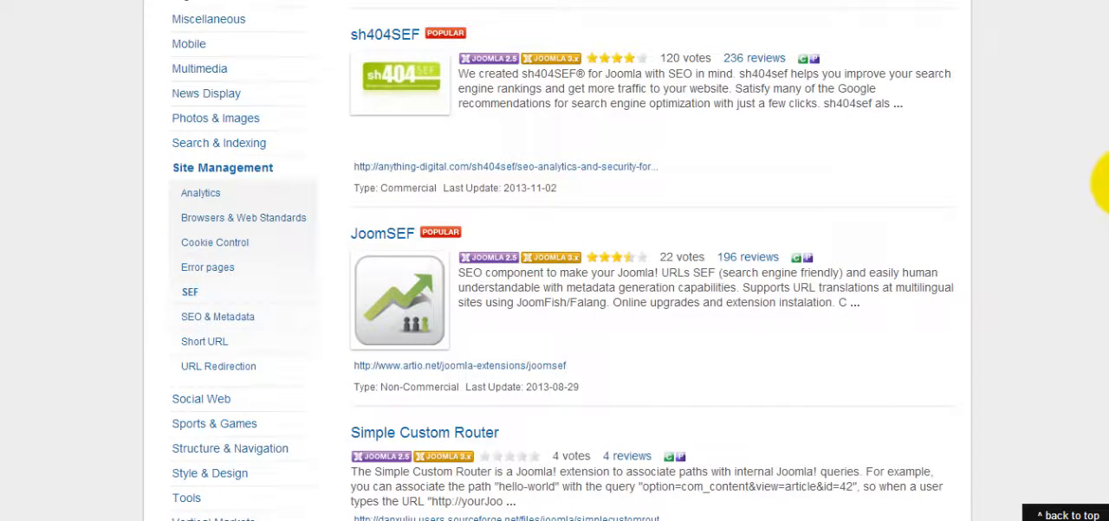
scroll("down", 3)
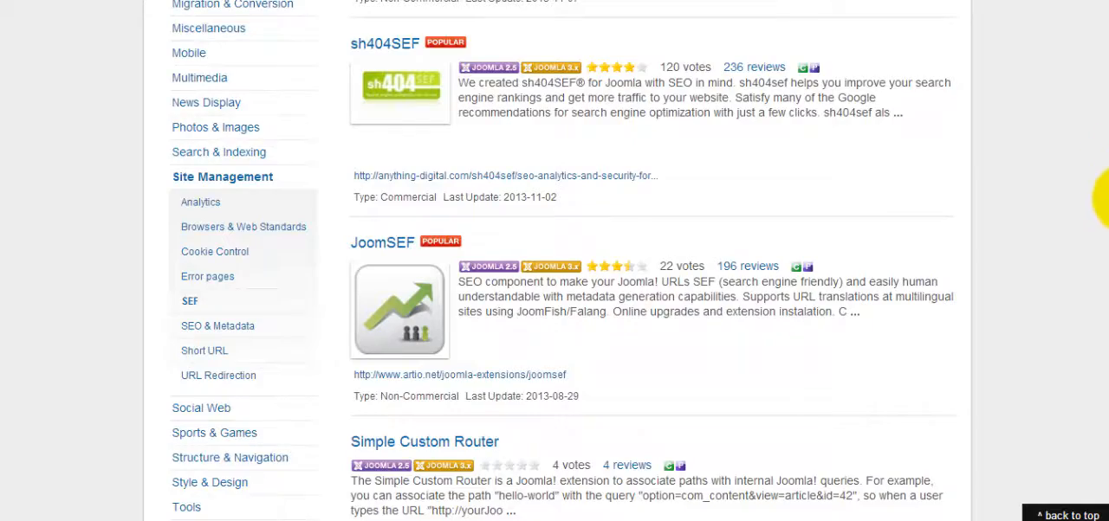
scroll("down", 3)
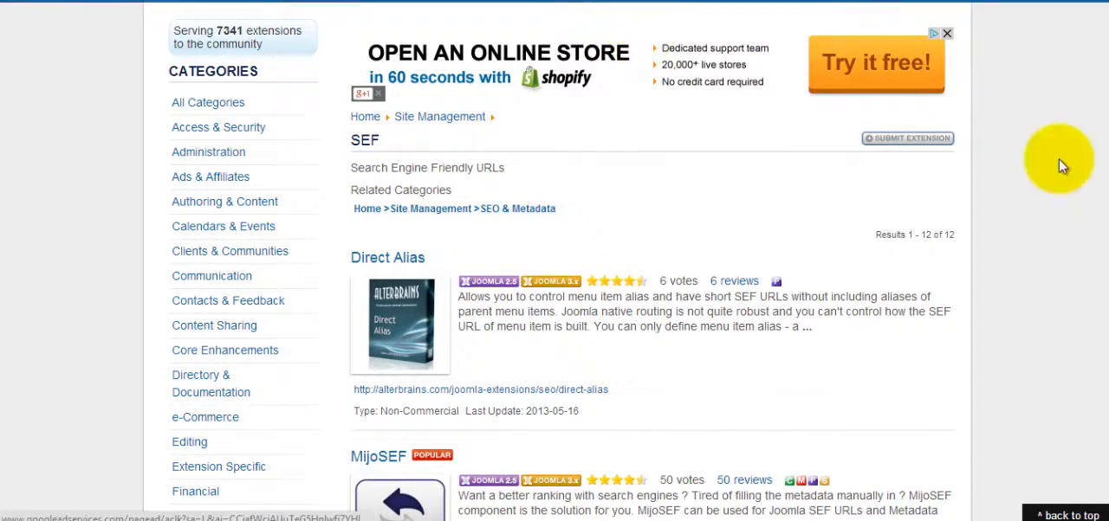
scroll("down", 3)
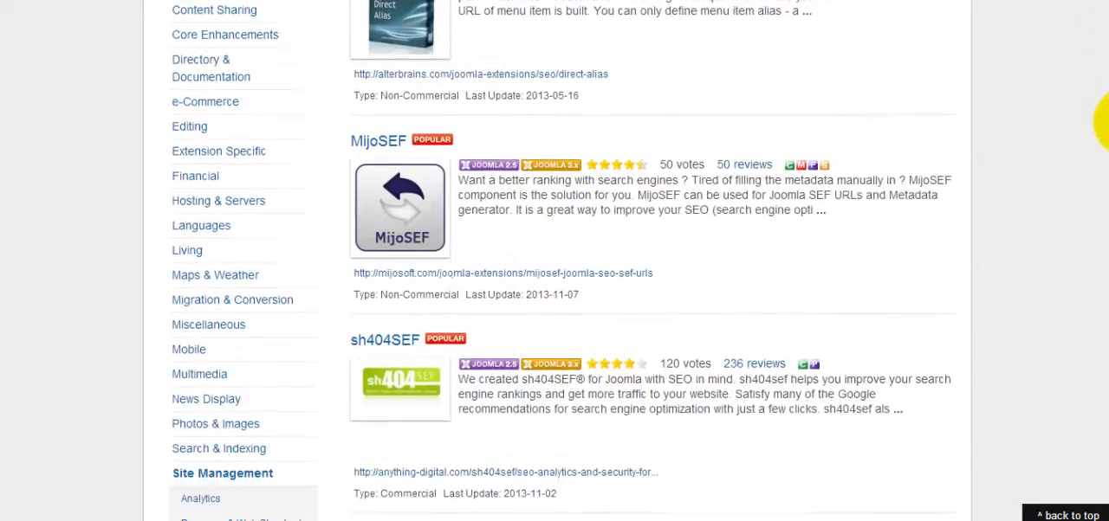
scroll("down", 3)
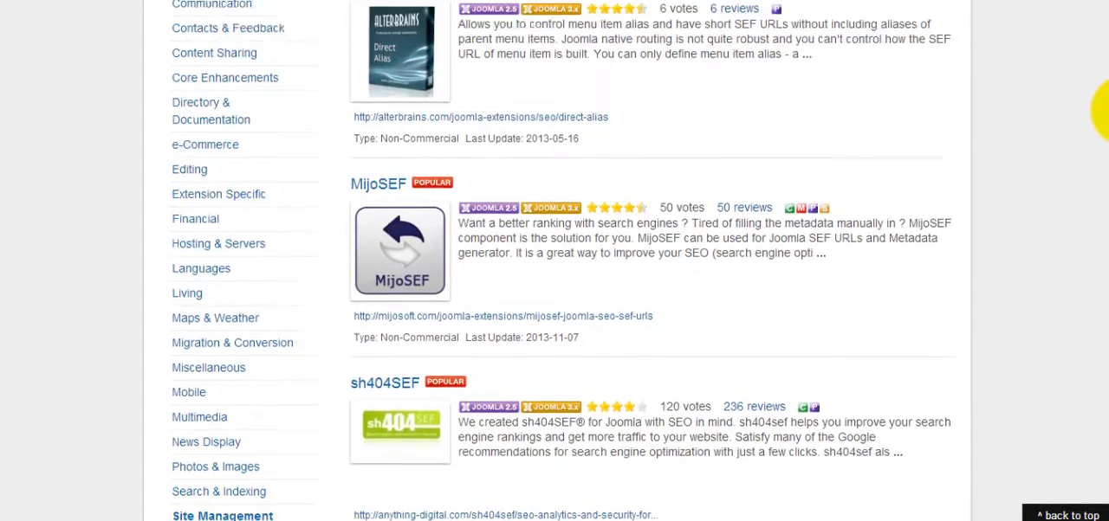
scroll("down", 3)
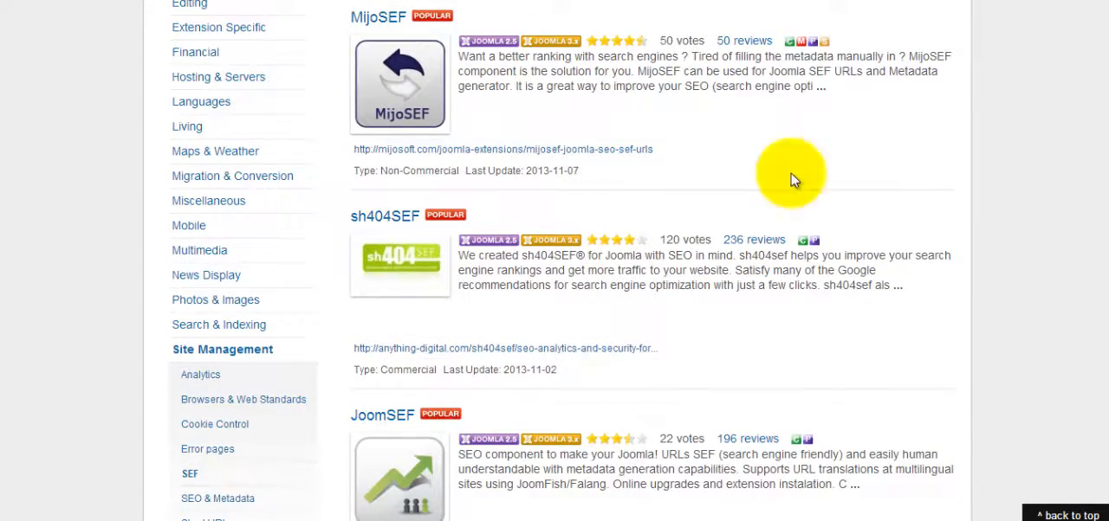
mouse_move(378, 18)
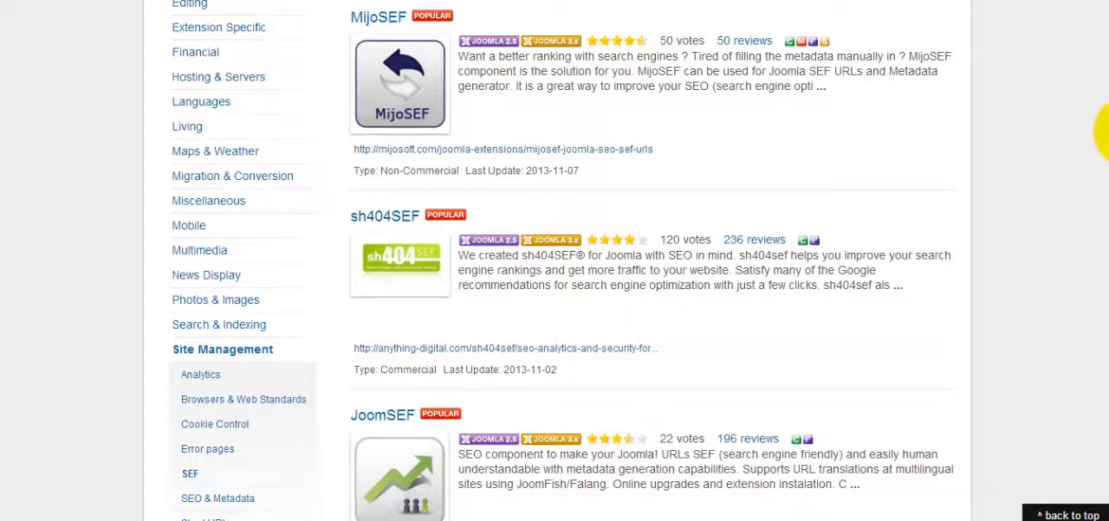
scroll("down", 3)
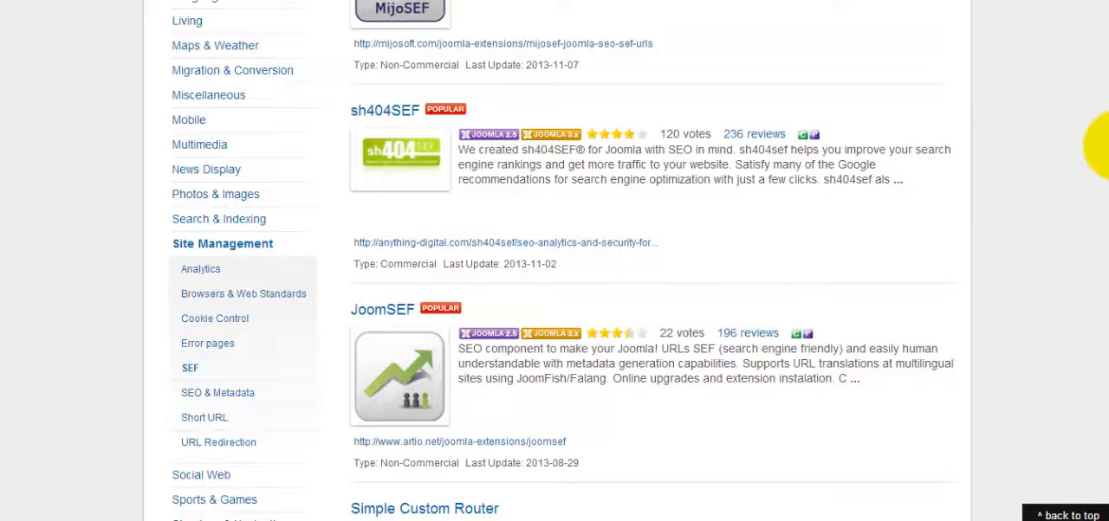
scroll("down", 3)
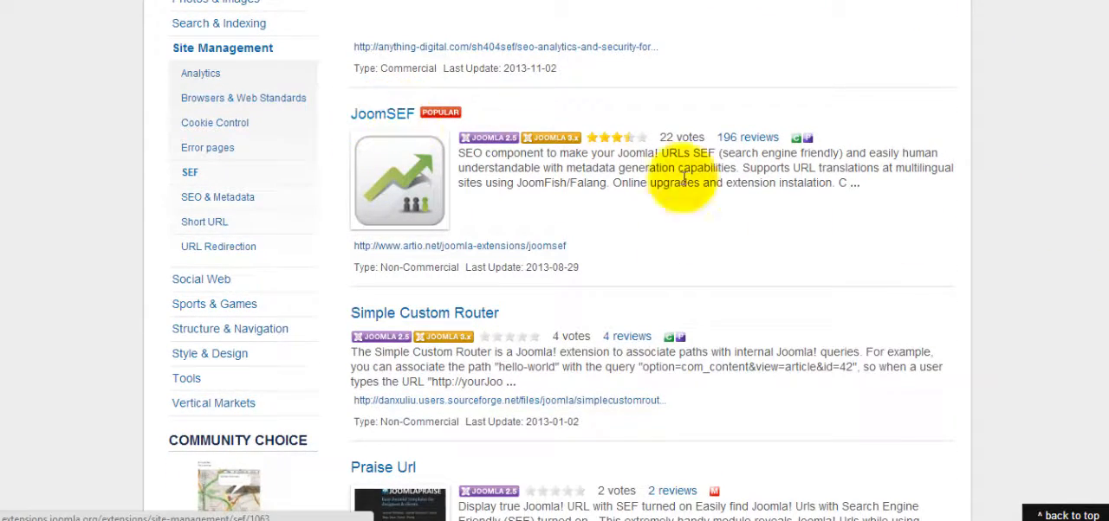
scroll("down", 3)
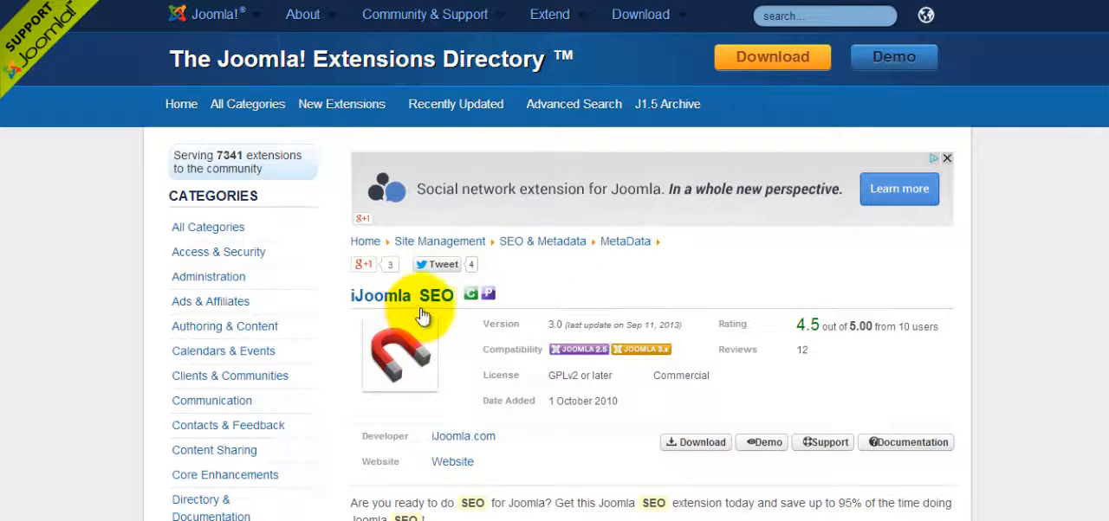
scroll("down", 3)
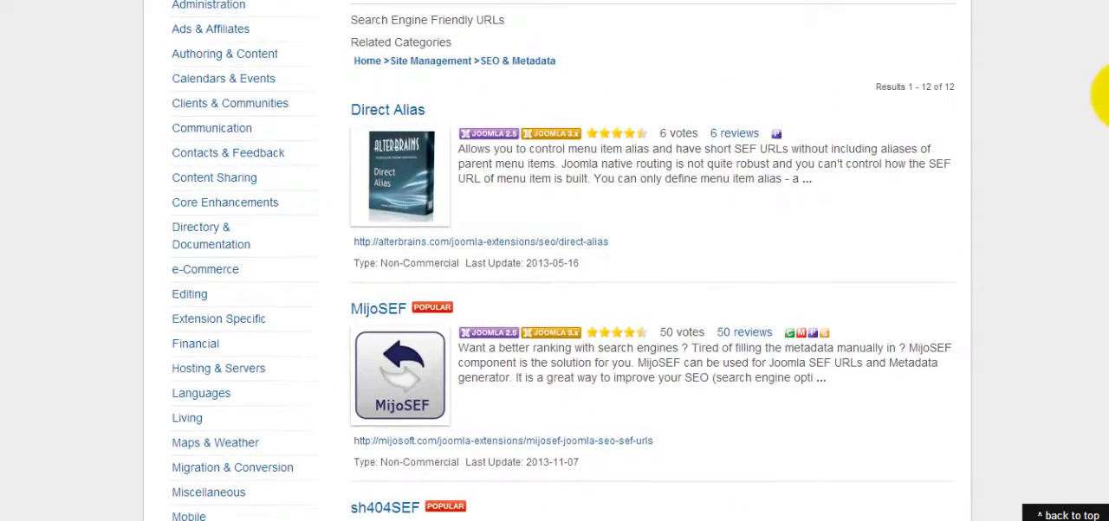
scroll("down", 3)
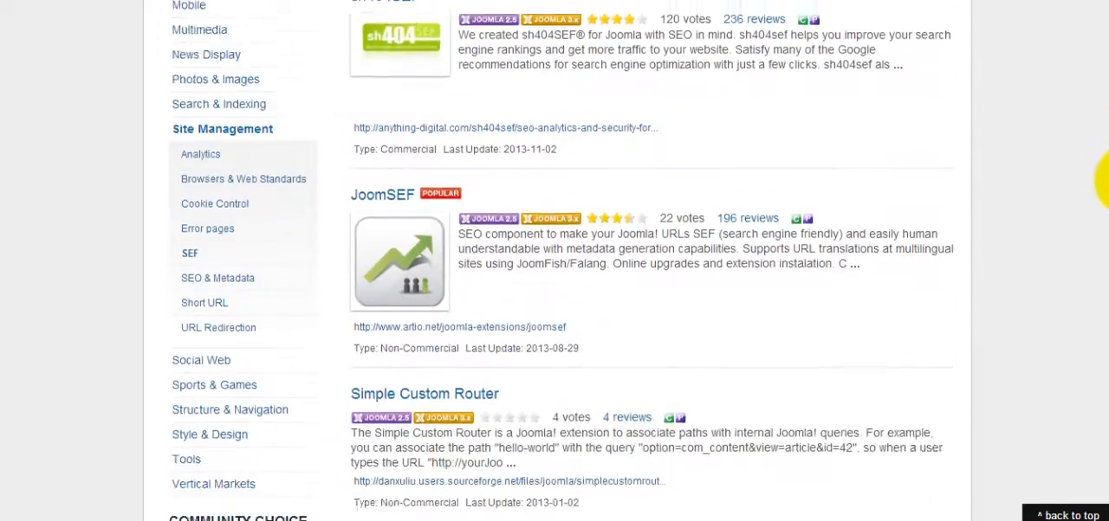
scroll("down", 3)
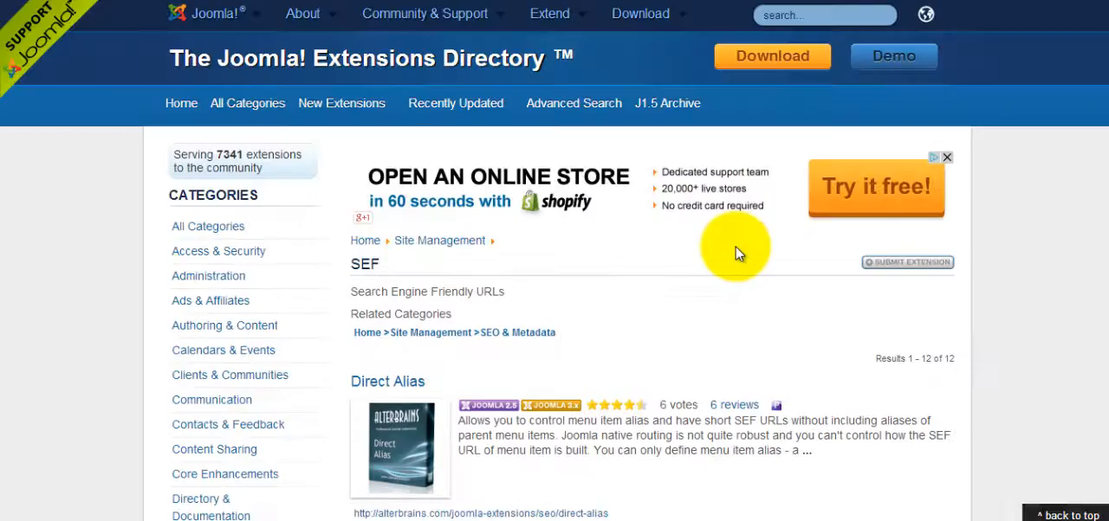
mouse_move(680, 313)
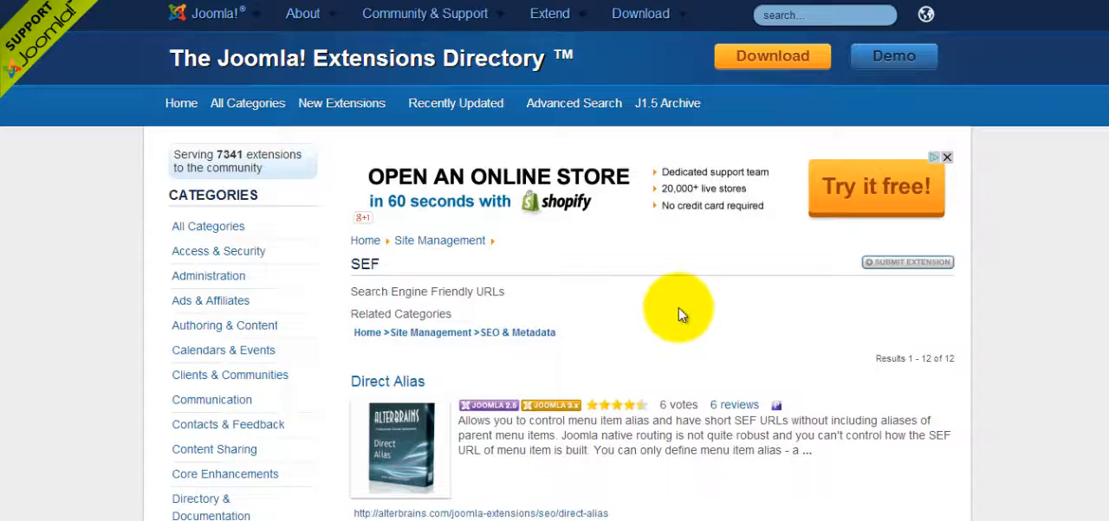
mouse_move(287, 245)
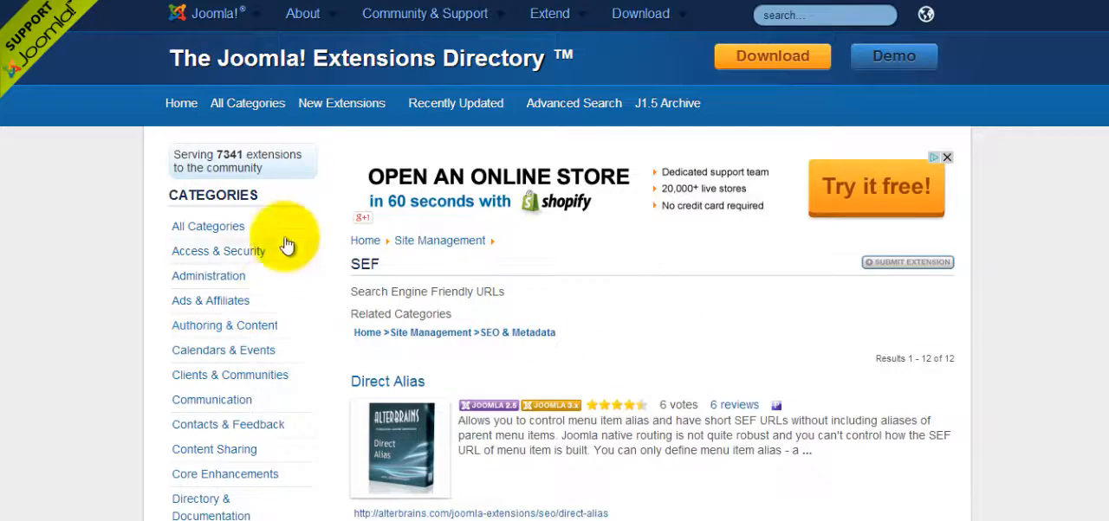